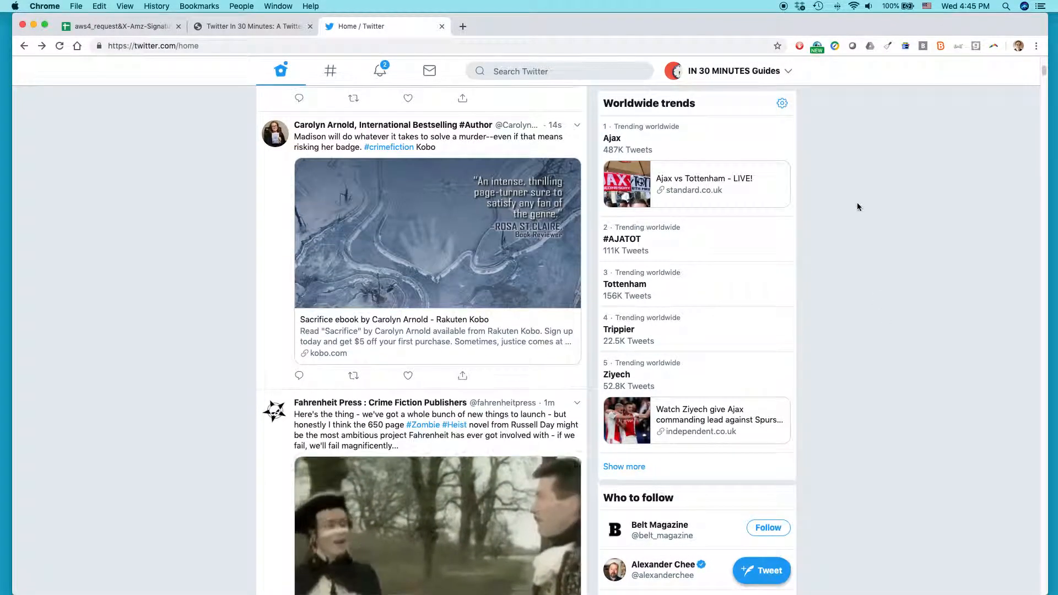
Scroll up and down through the home timeline
scroll(down, 3)
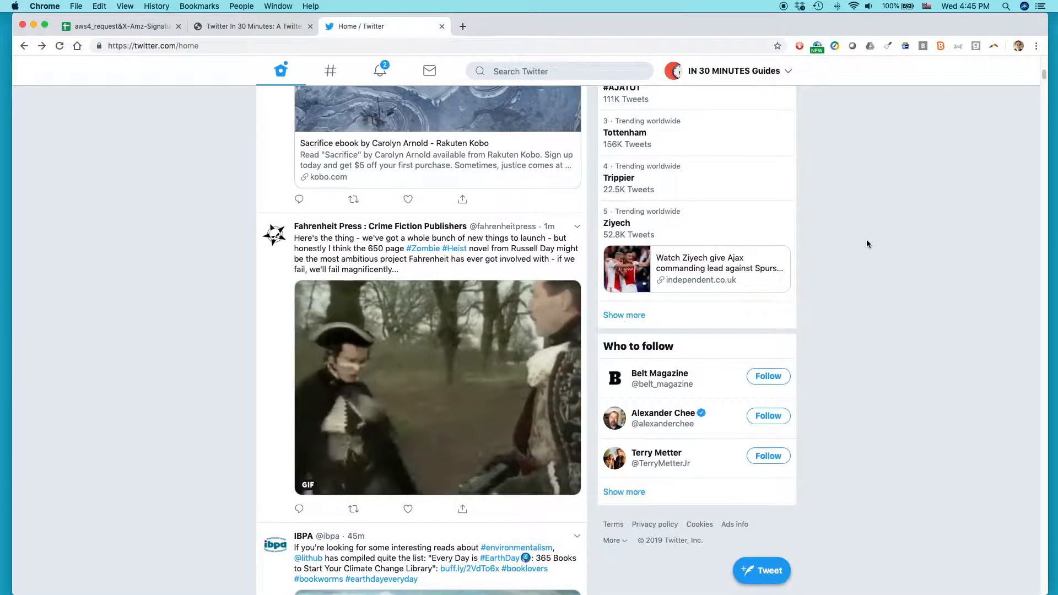
scroll(up, 3)
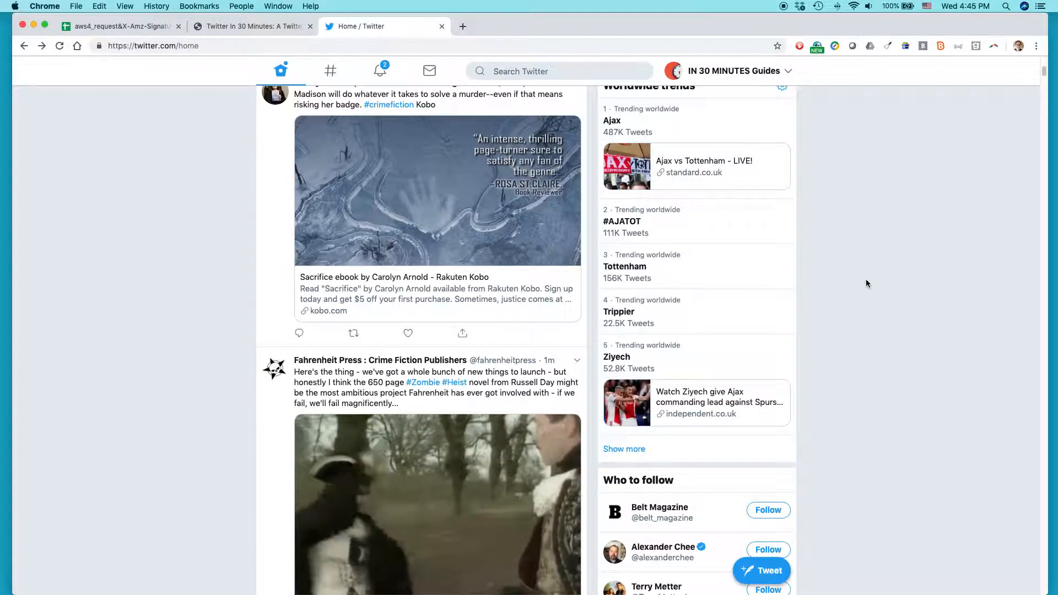
scroll(down, 3)
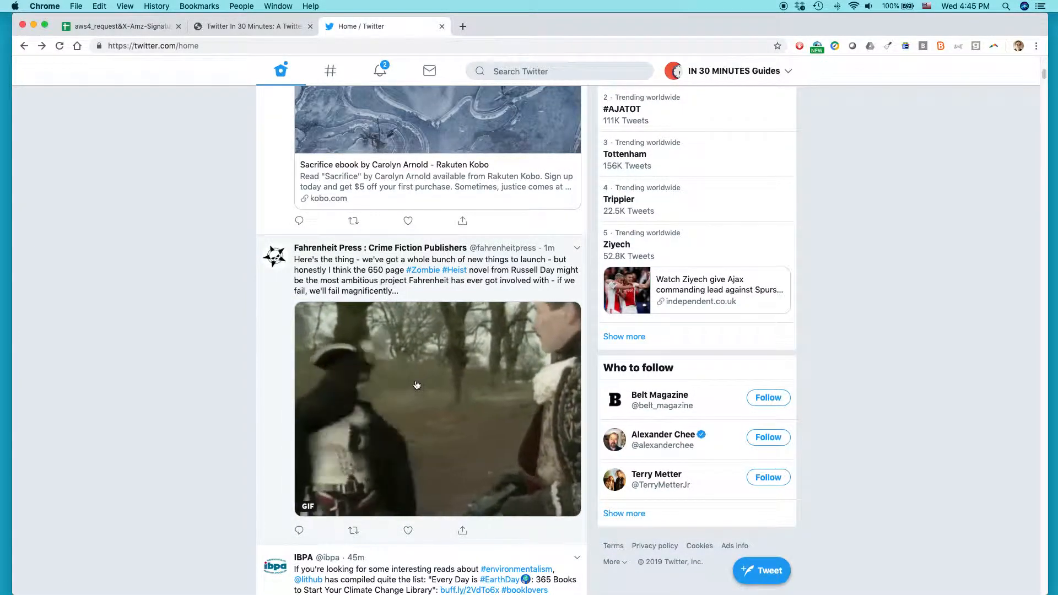
scroll(up, 3)
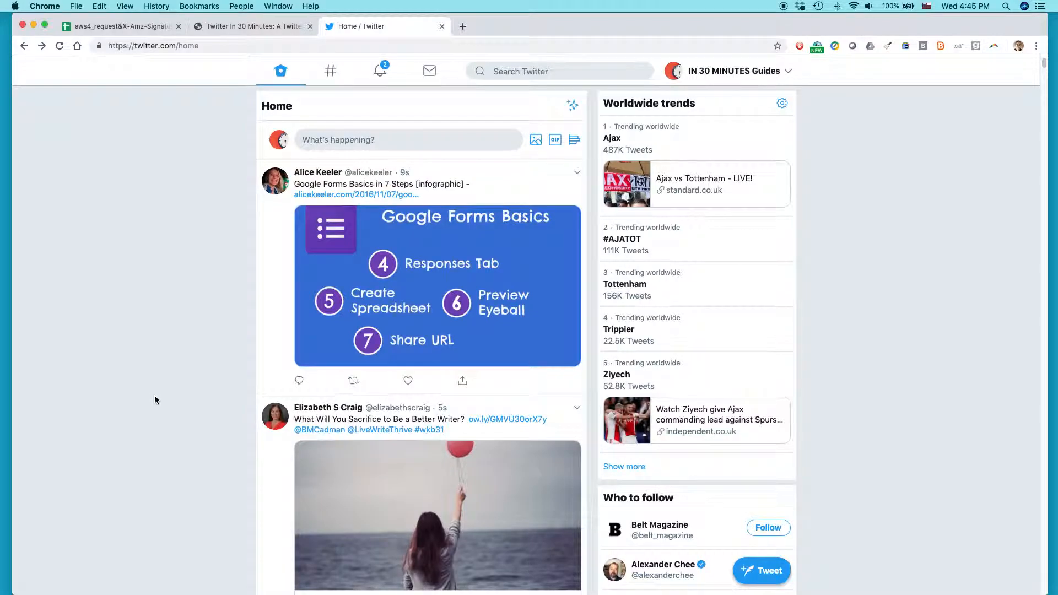
mouse_move(161, 389)
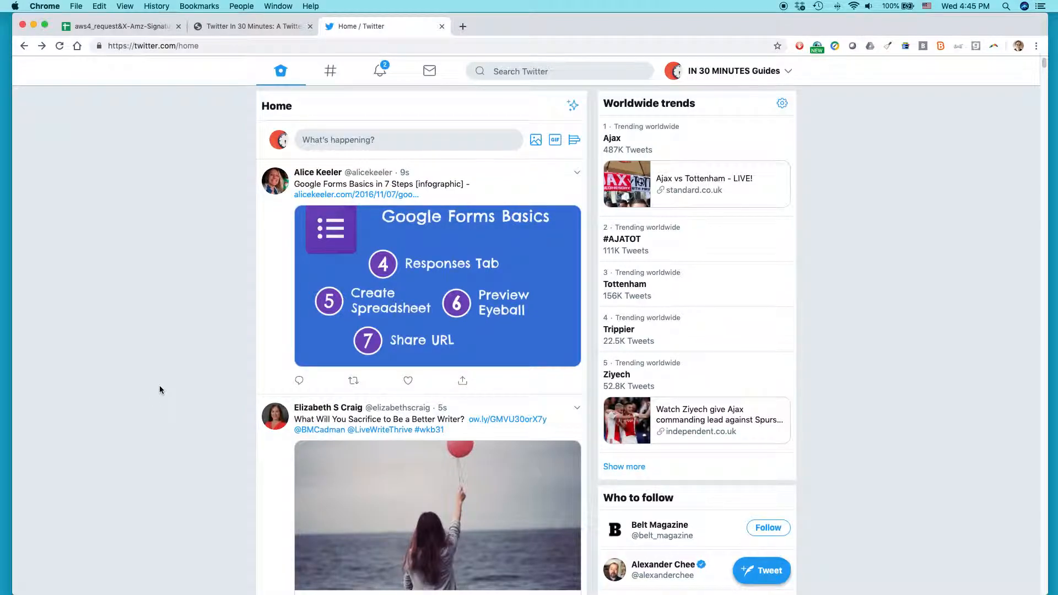
mouse_move(155, 370)
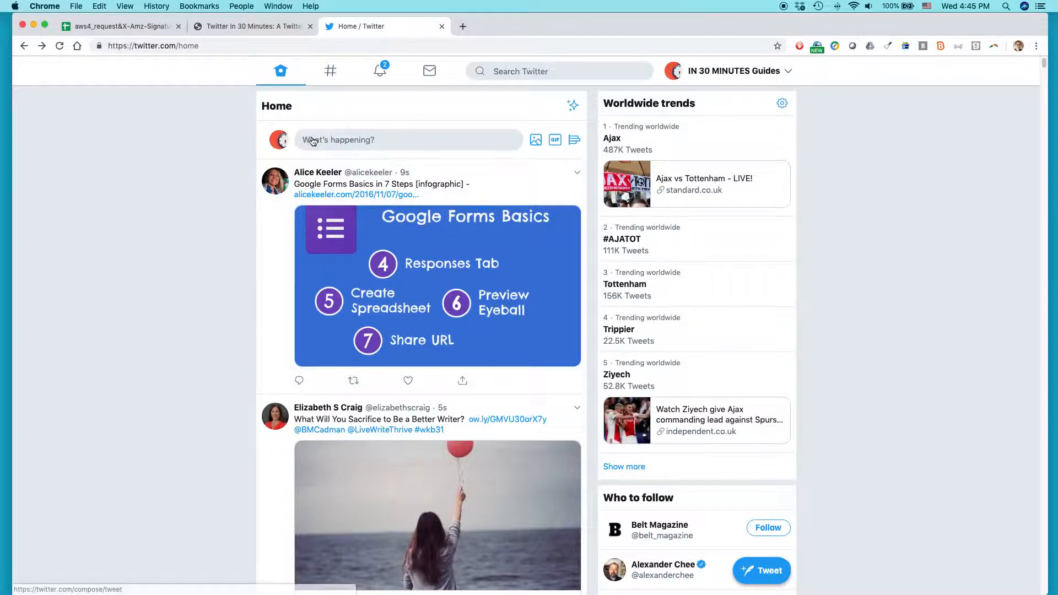
mouse_move(771, 575)
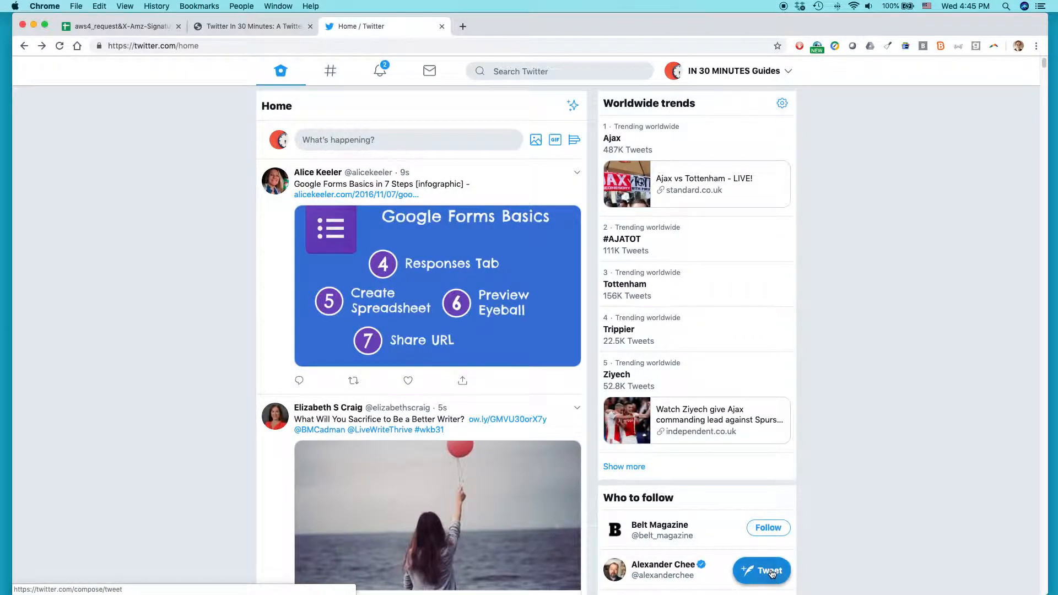
Compose a tweet reading 'Testing out Twitter's animated GIF feature.' and open the GIF library
click(762, 570)
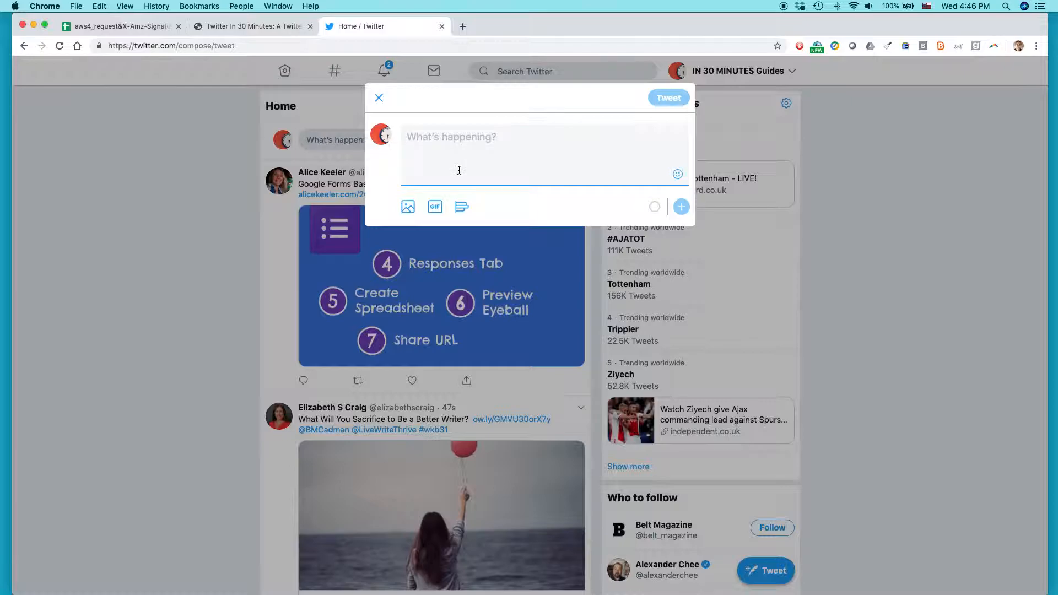
text(Testing ourt)
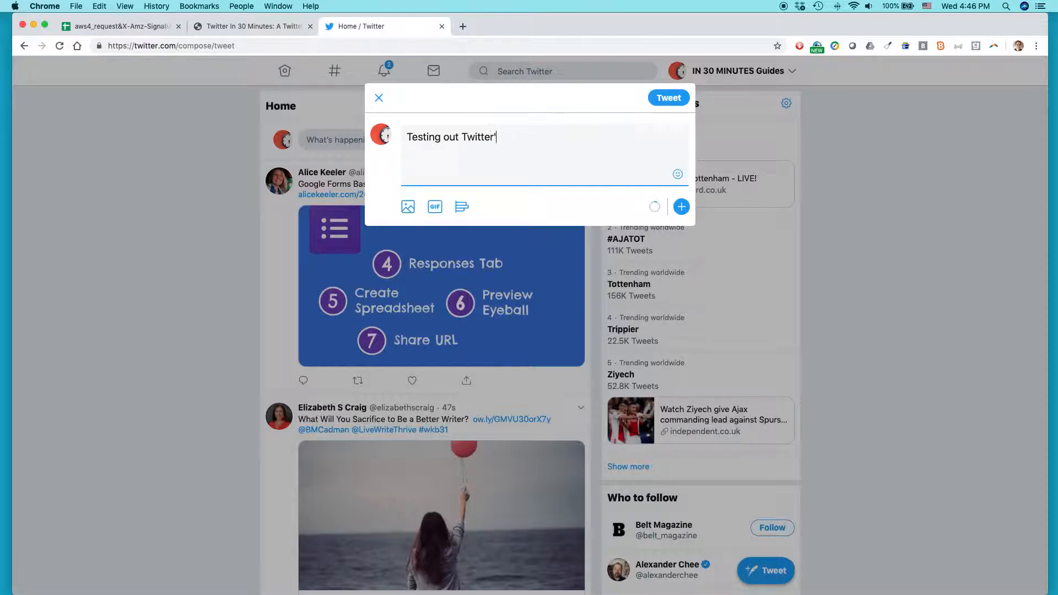
text('s n)
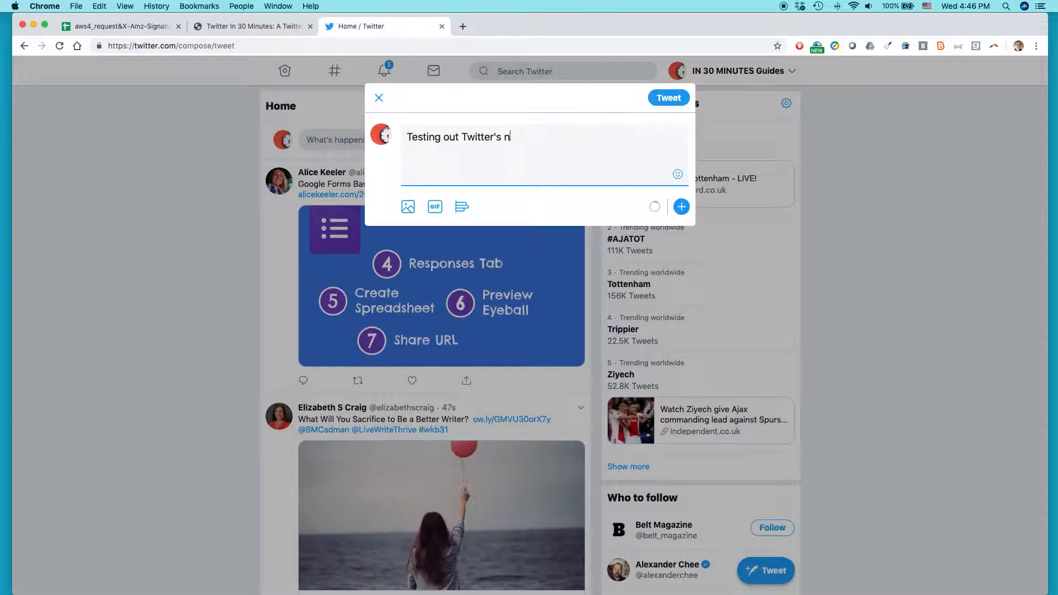
text(animated)
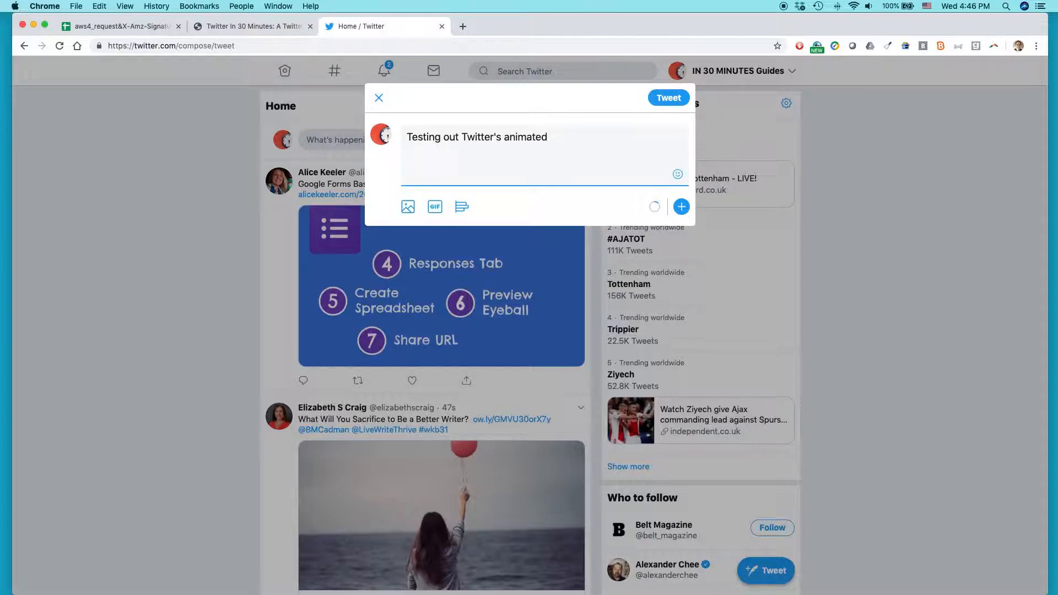
text(GIF feature.)
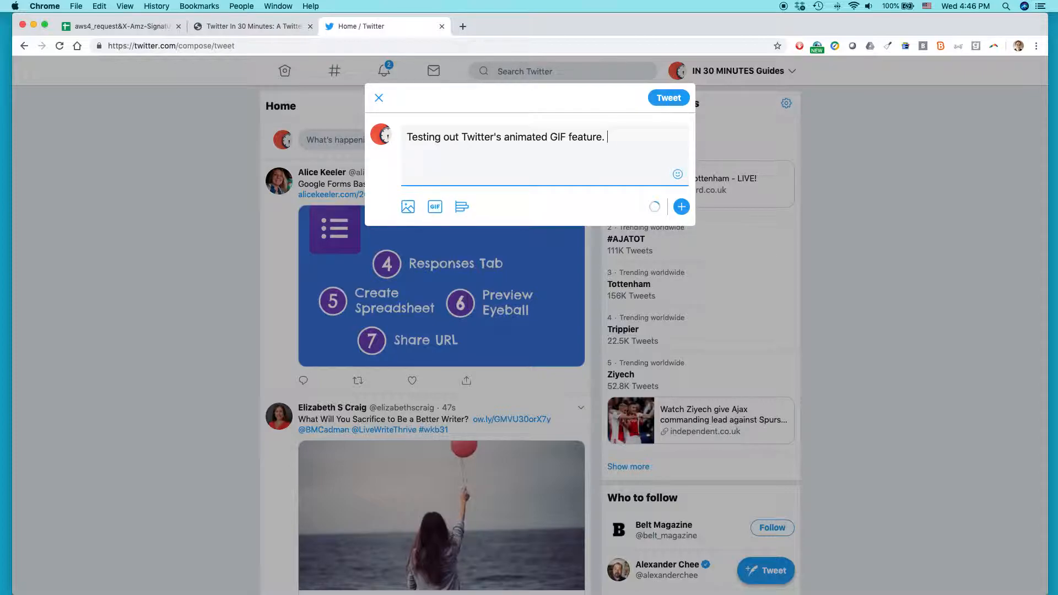
mouse_move(492, 160)
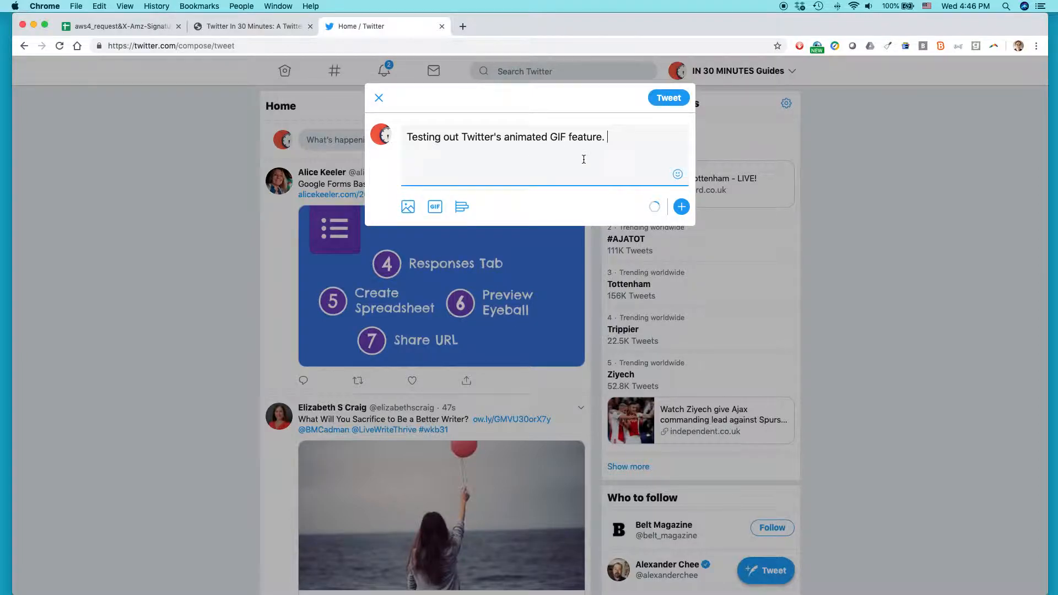
mouse_move(434, 206)
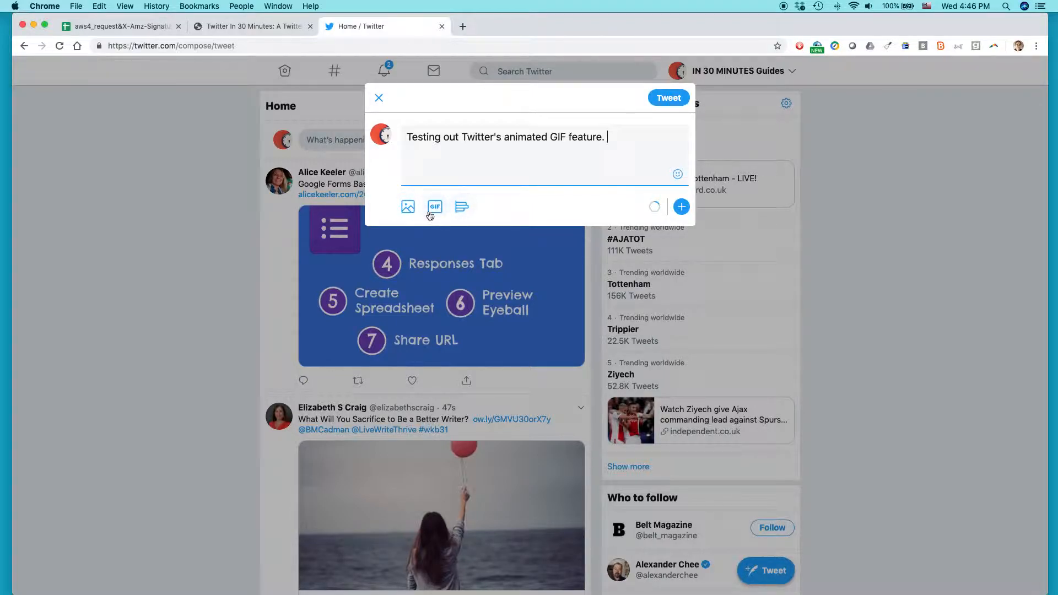
mouse_move(409, 211)
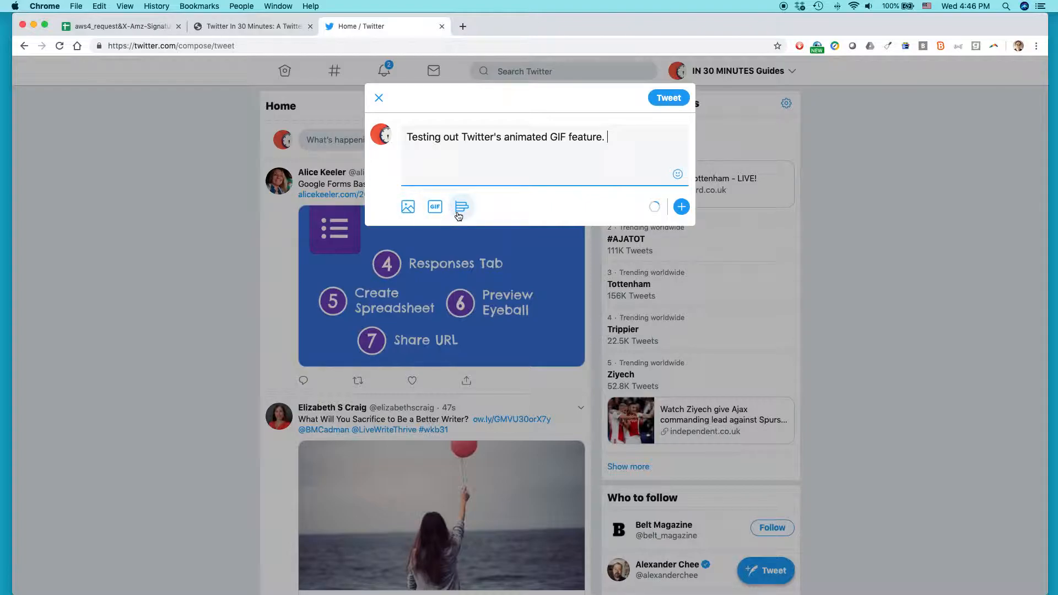
mouse_move(435, 206)
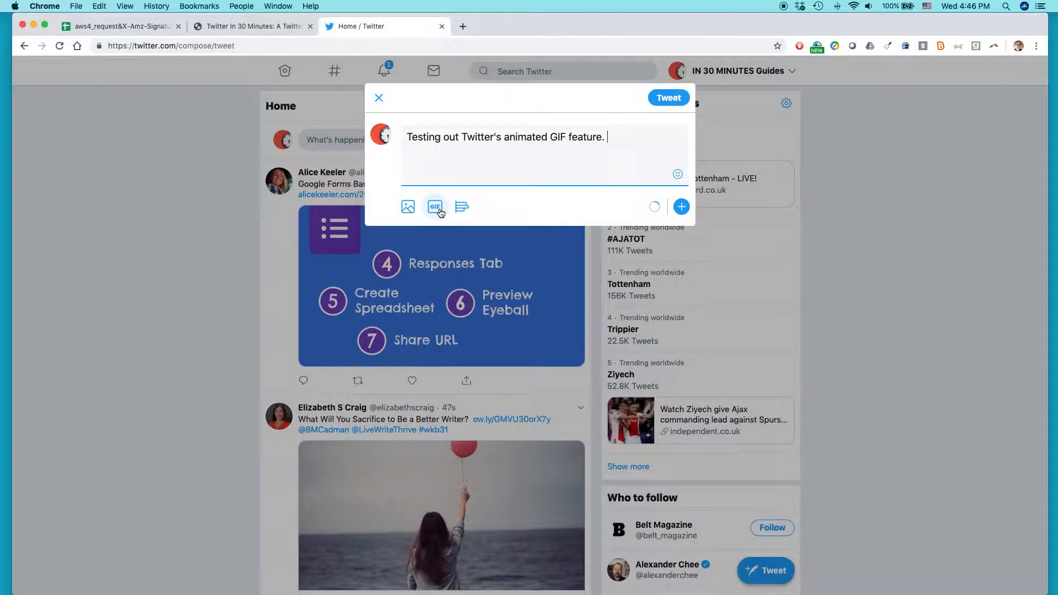
click(435, 206)
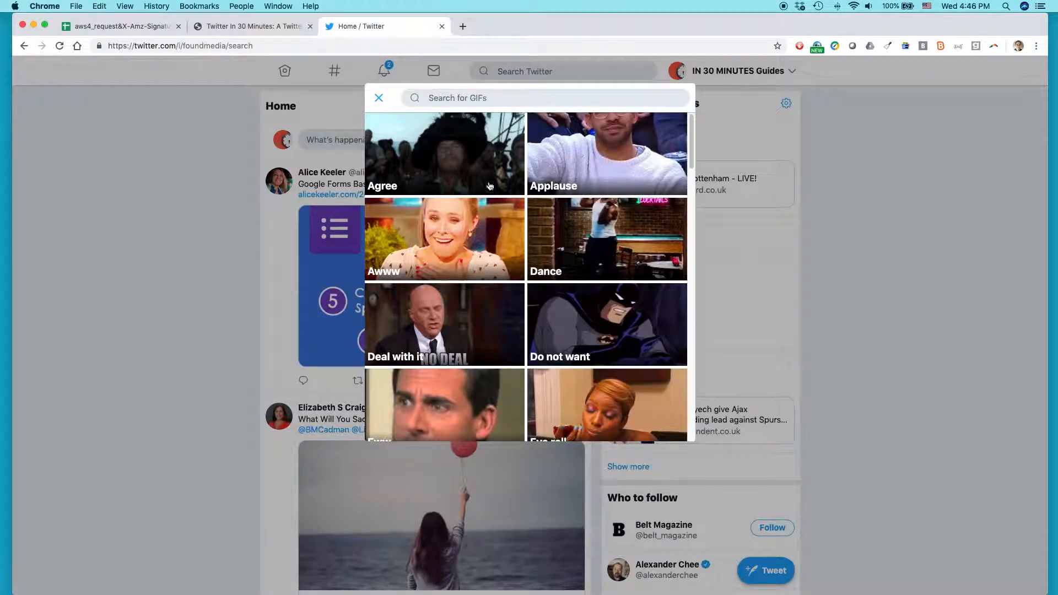
scroll(down, 3)
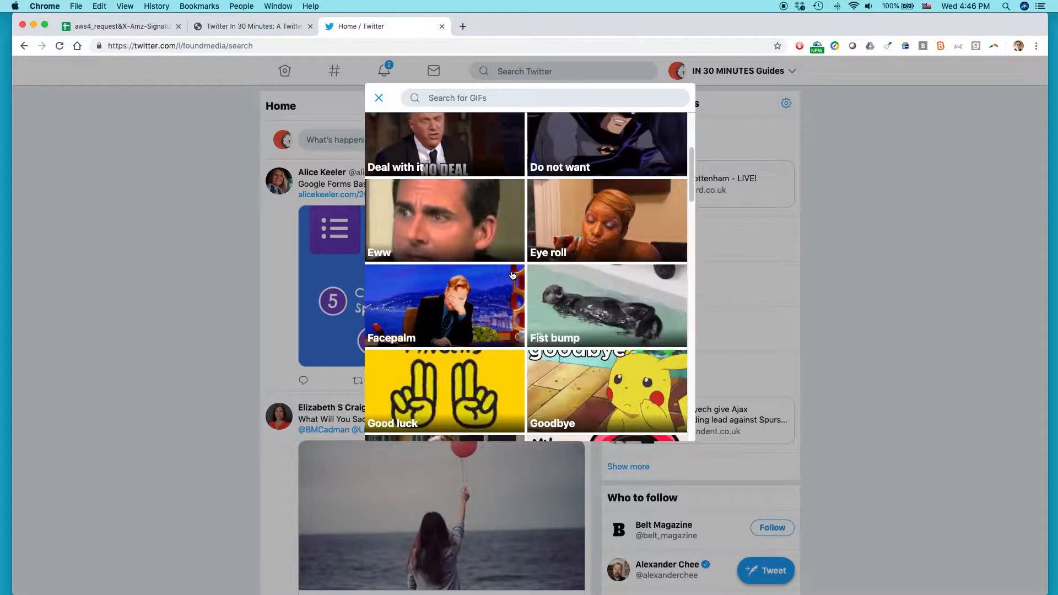
scroll(down, 3)
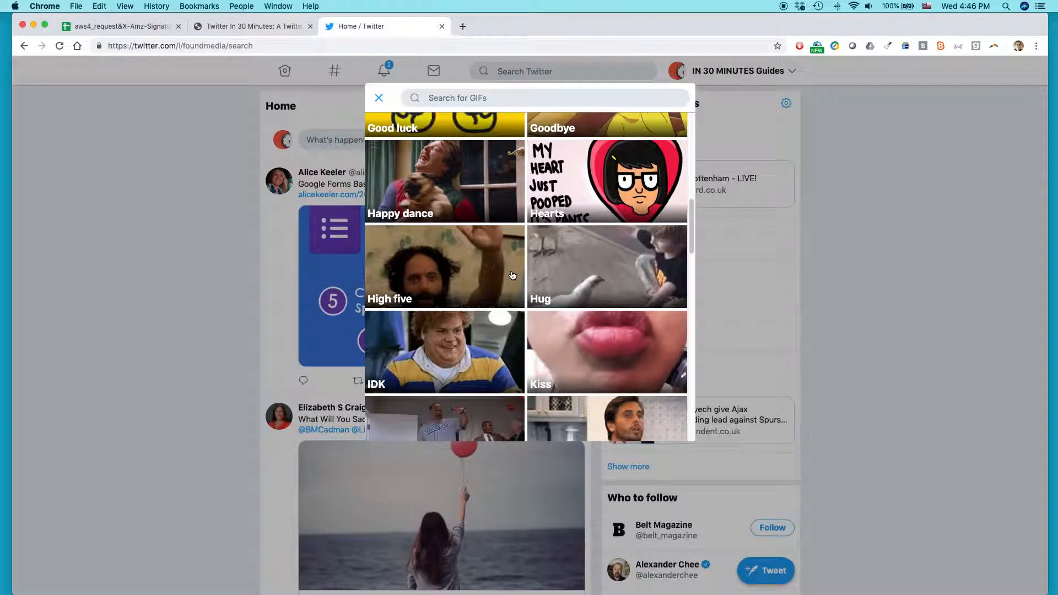
scroll(down, 3)
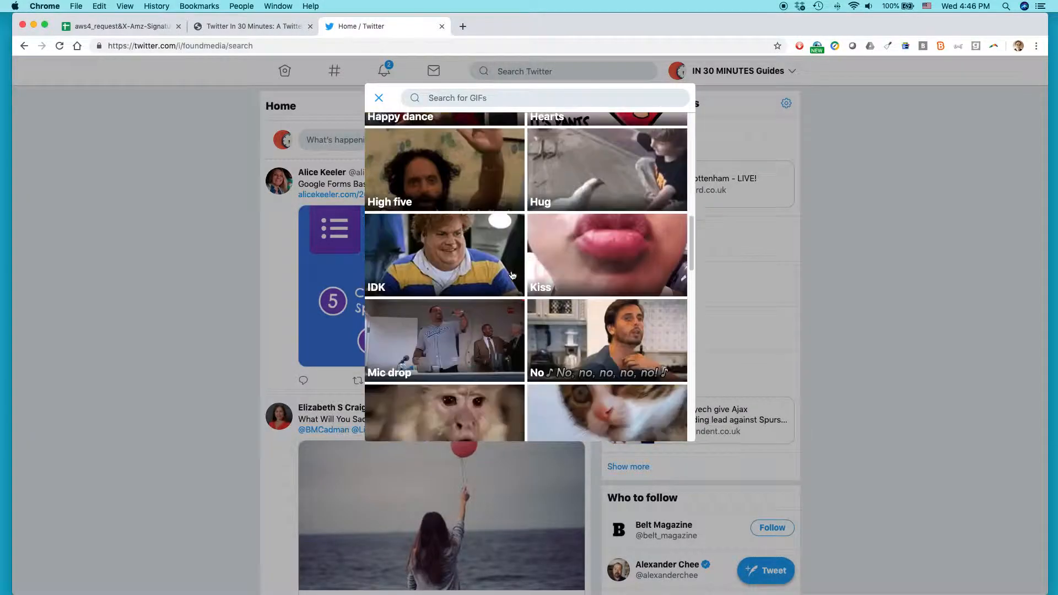
scroll(down, 3)
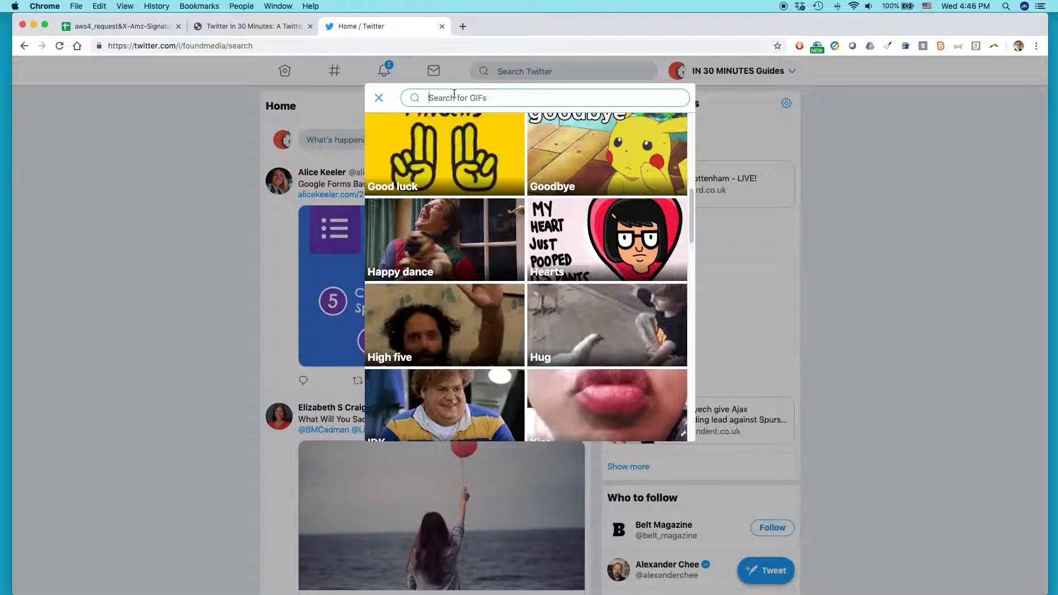
Search GIFs for 'medieval cat' and preview the cartoon cat in a knight's helmet
text(medieval cat)
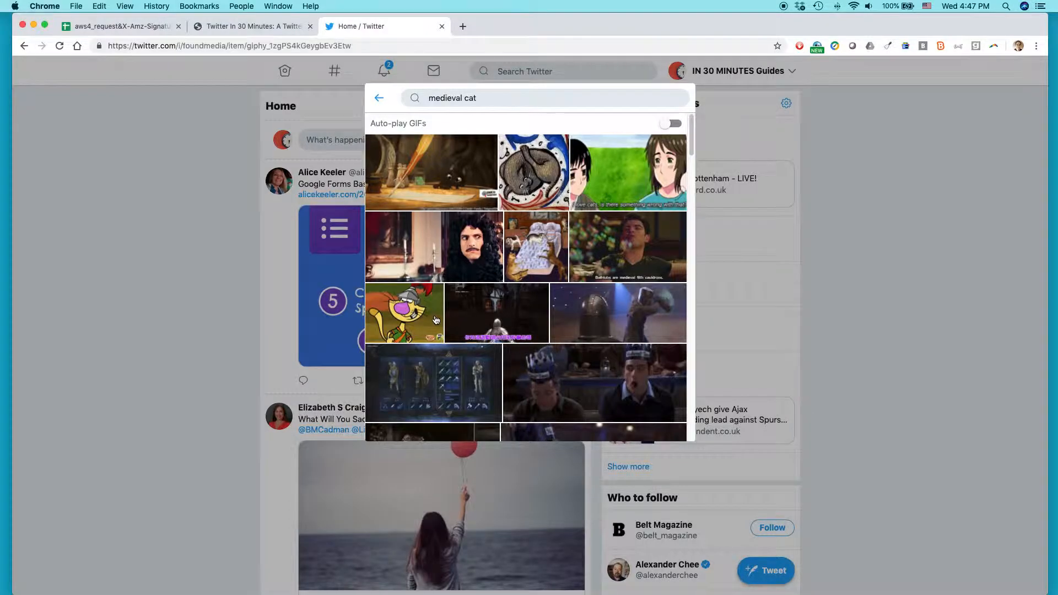
click(404, 313)
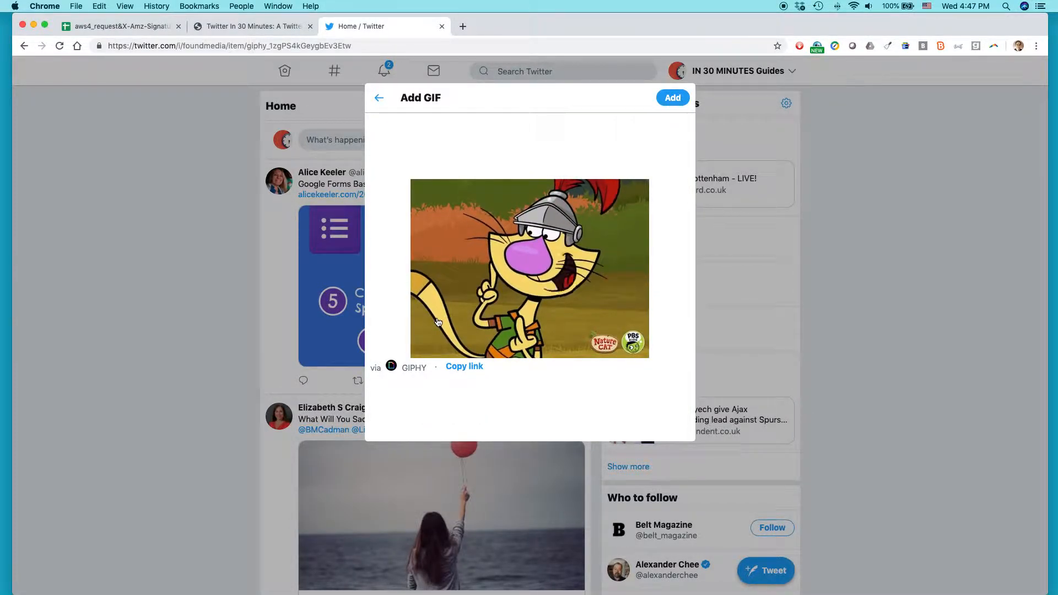
Attach the knight-cat GIF and post the tweet to the home timeline
click(673, 97)
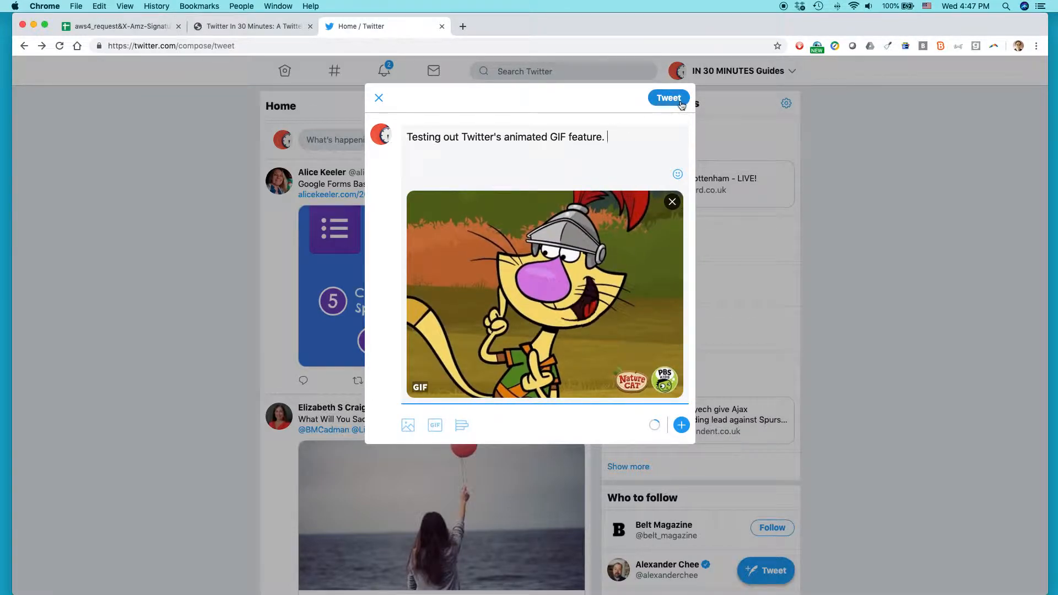
click(668, 98)
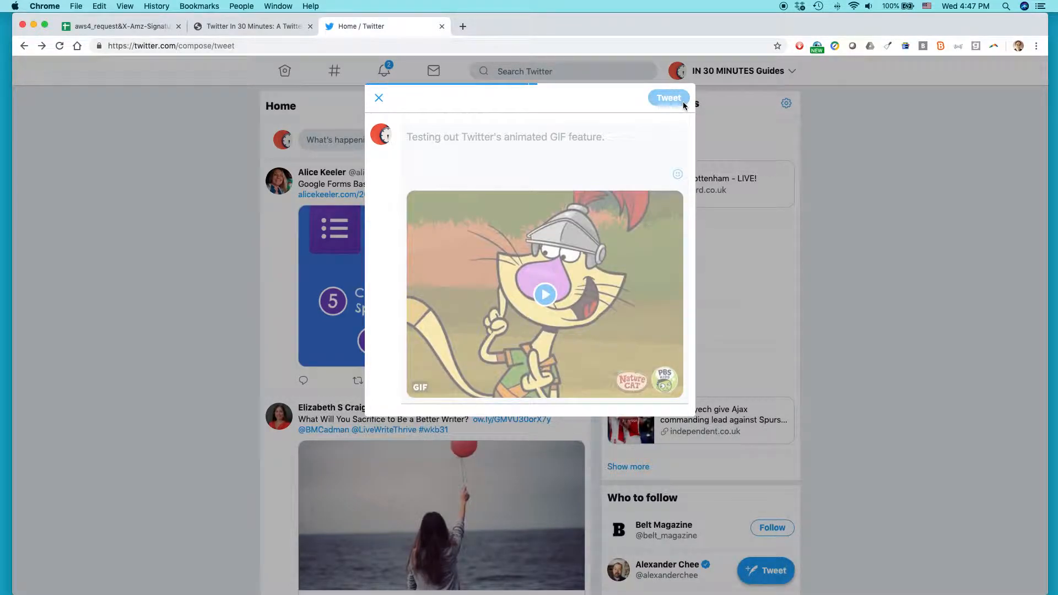
click(669, 98)
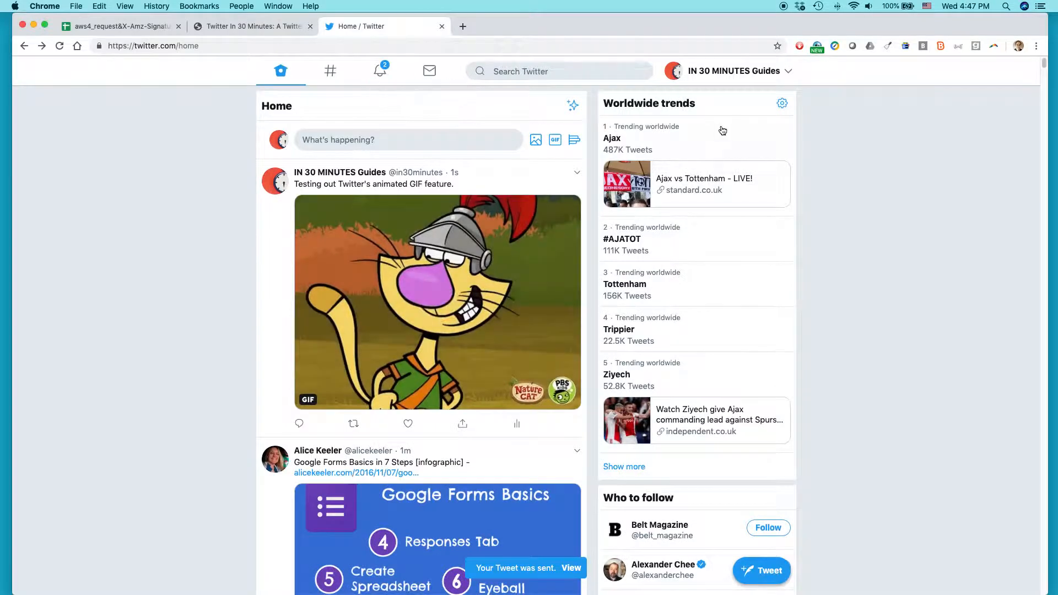